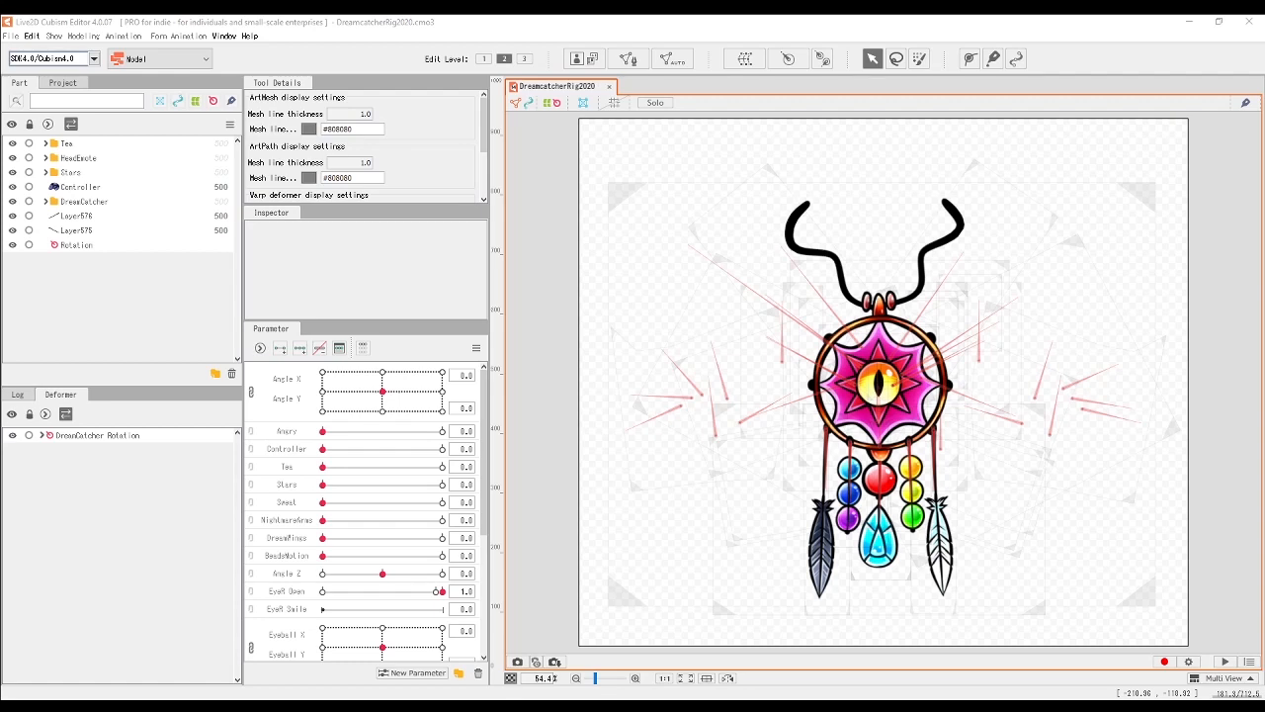
Step: Sweep the Mouth Open slider to its maximum so the central eye glows bright yellow
scroll(down, 3)
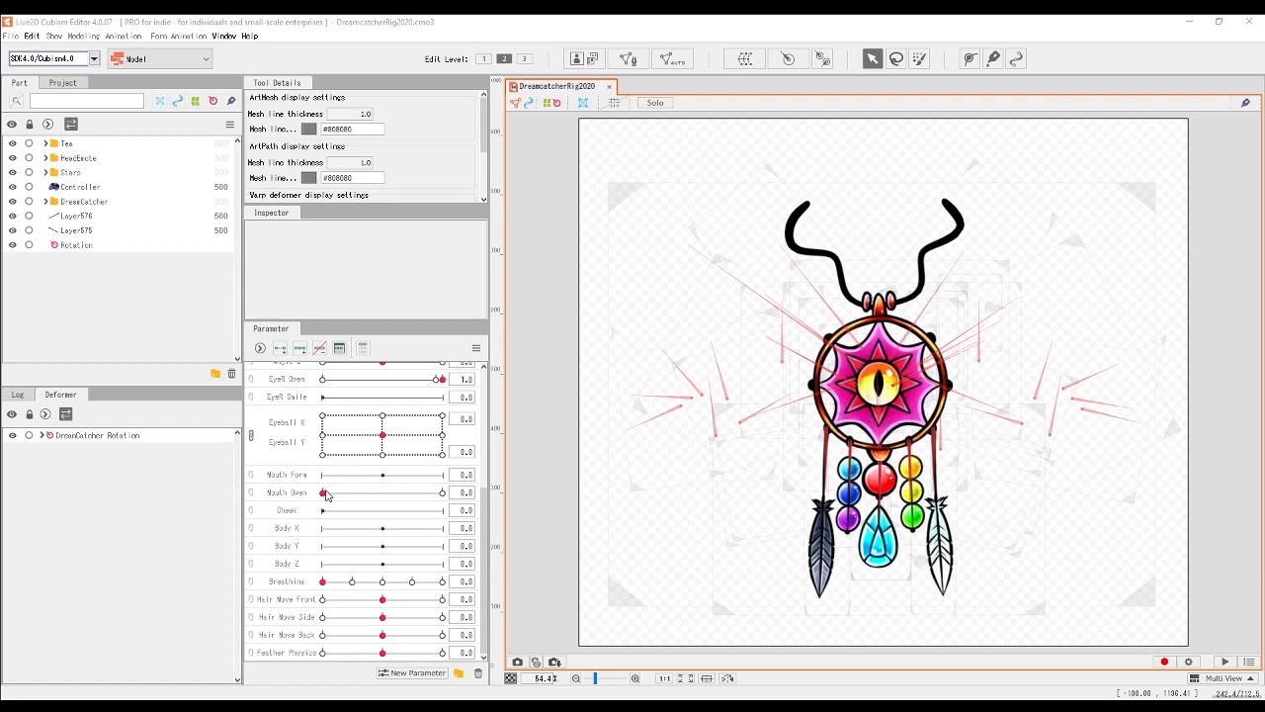
mouse_move(313, 499)
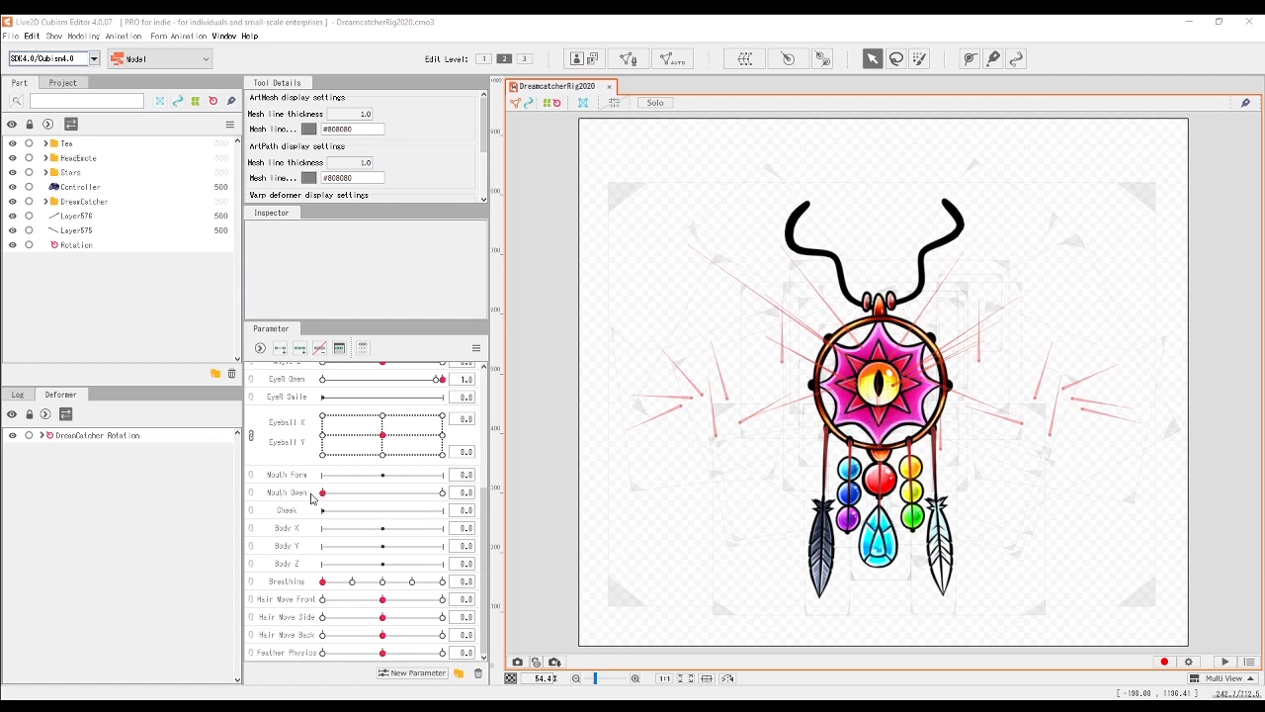
mouse_move(277, 498)
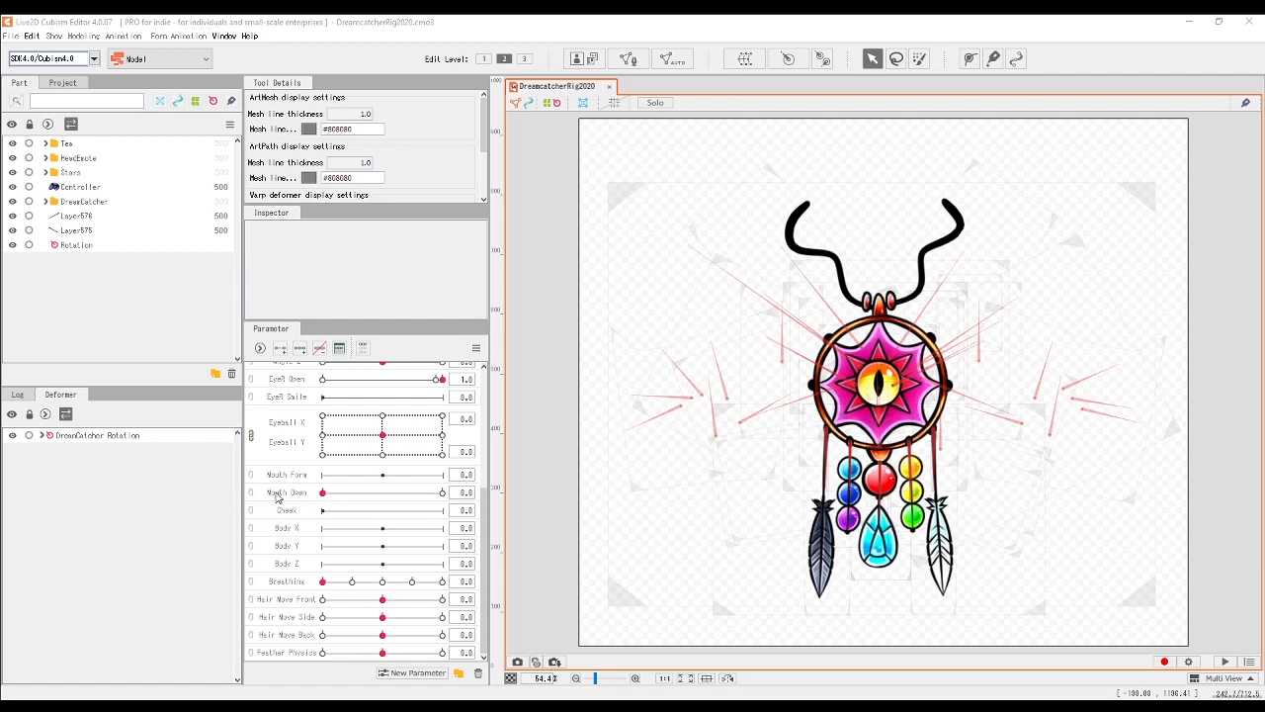
mouse_move(287, 492)
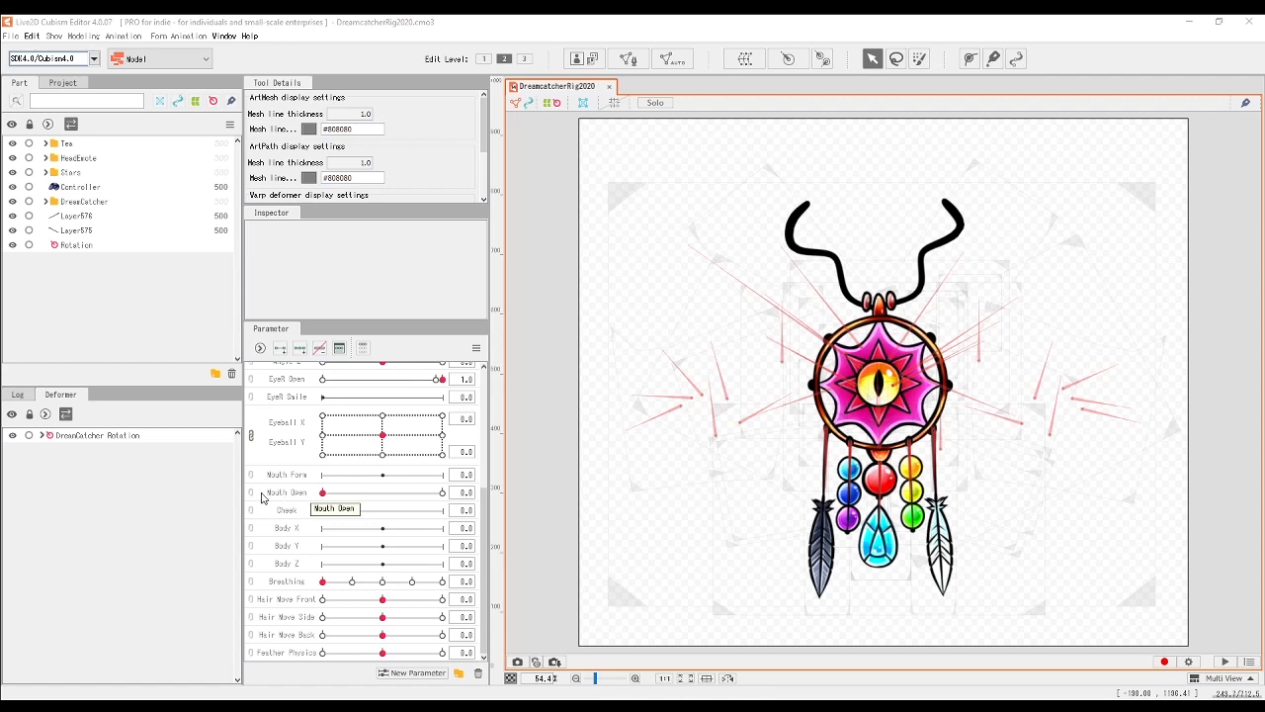
mouse_move(298, 476)
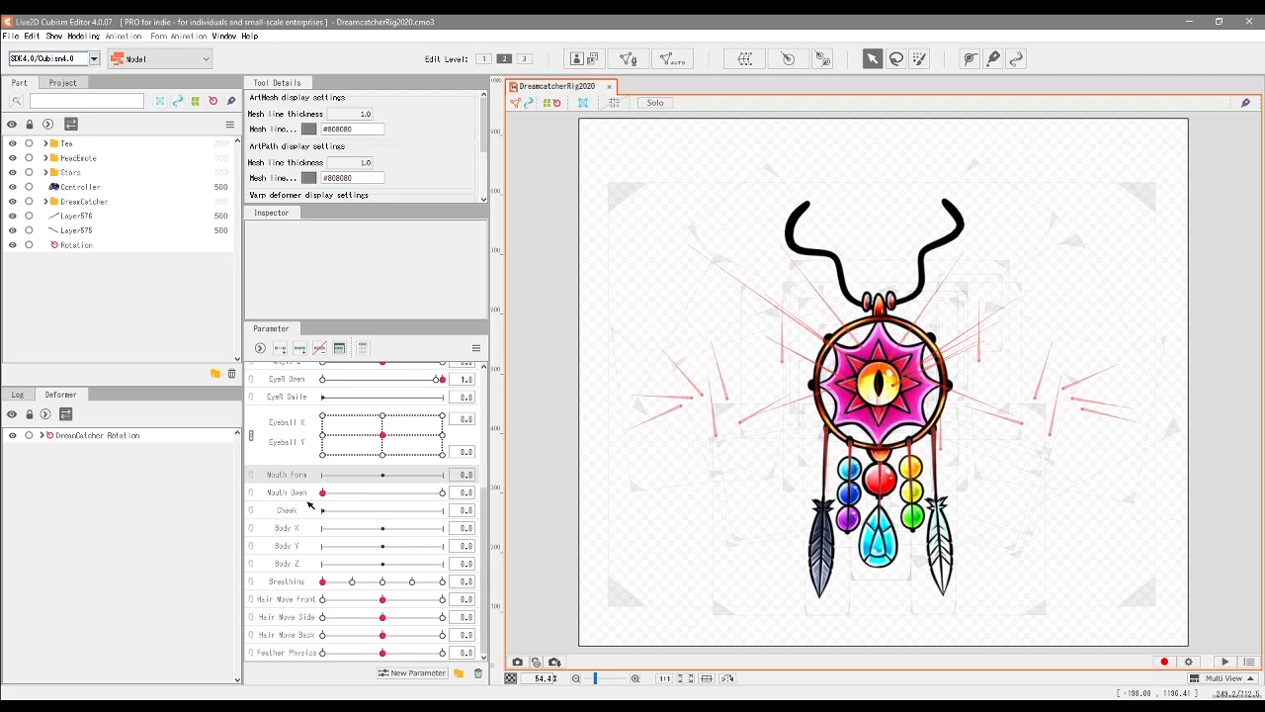
mouse_move(344, 506)
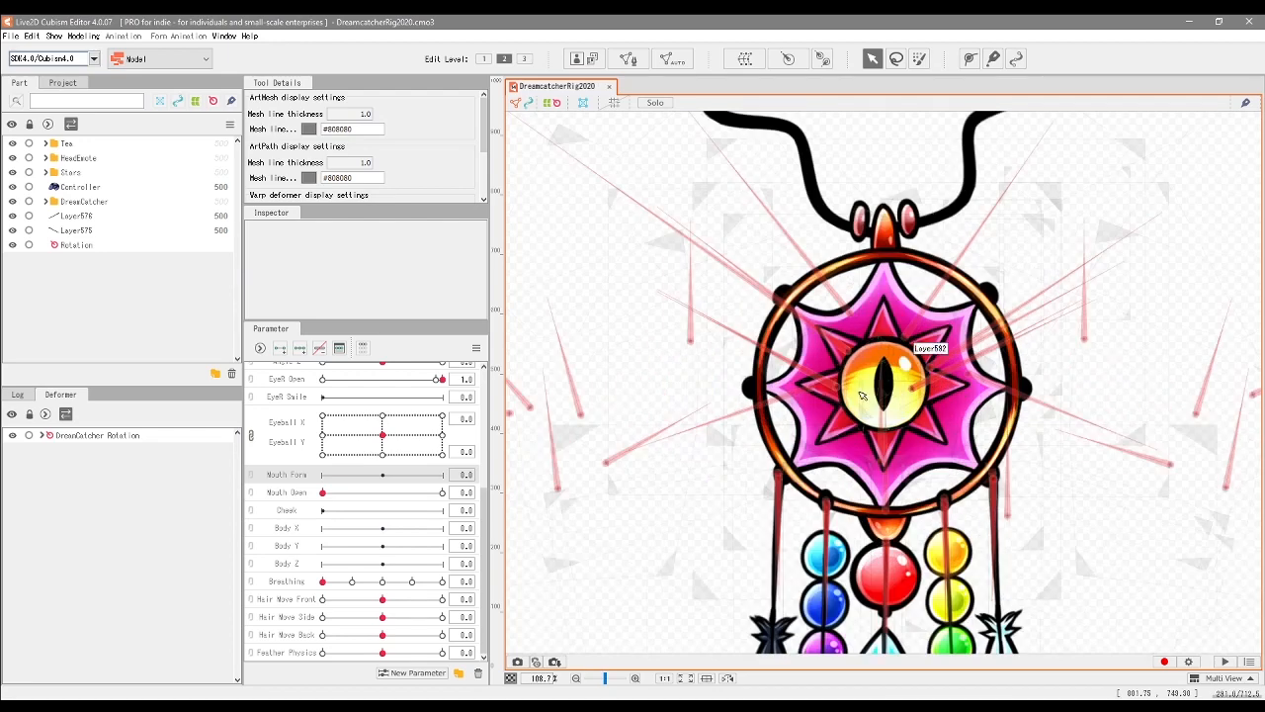
scroll(down, 3)
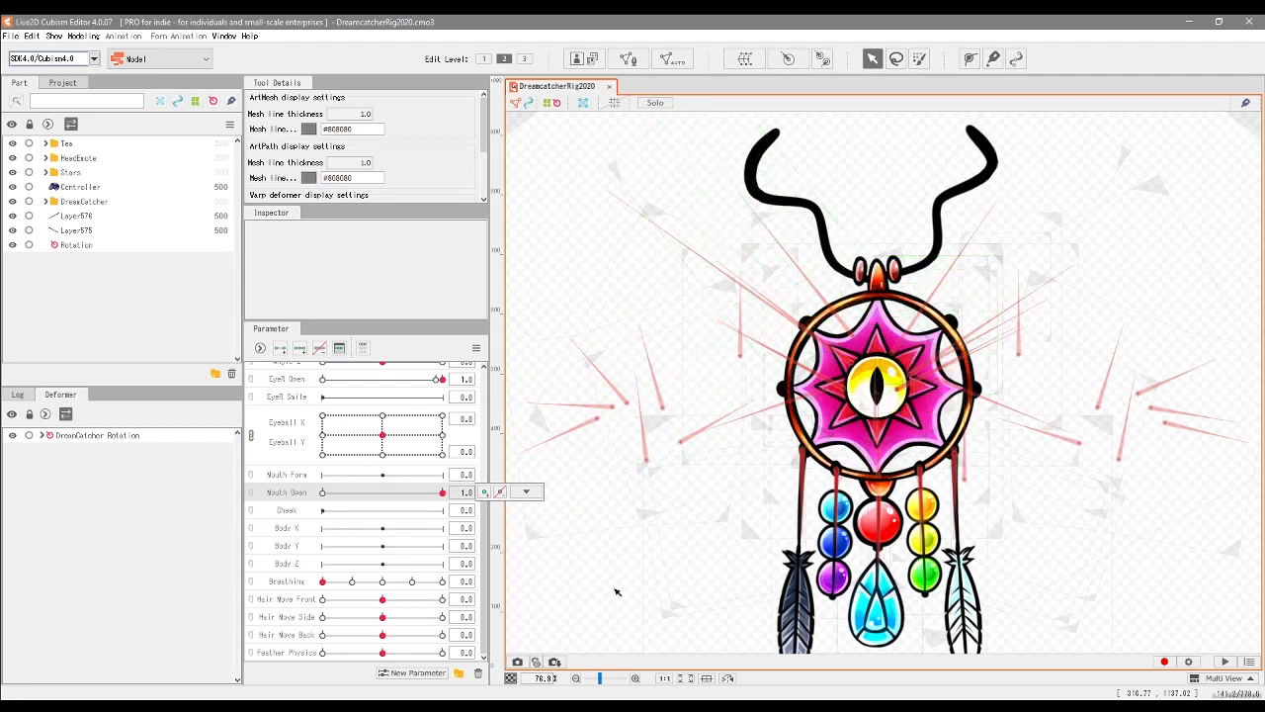
mouse_move(605, 557)
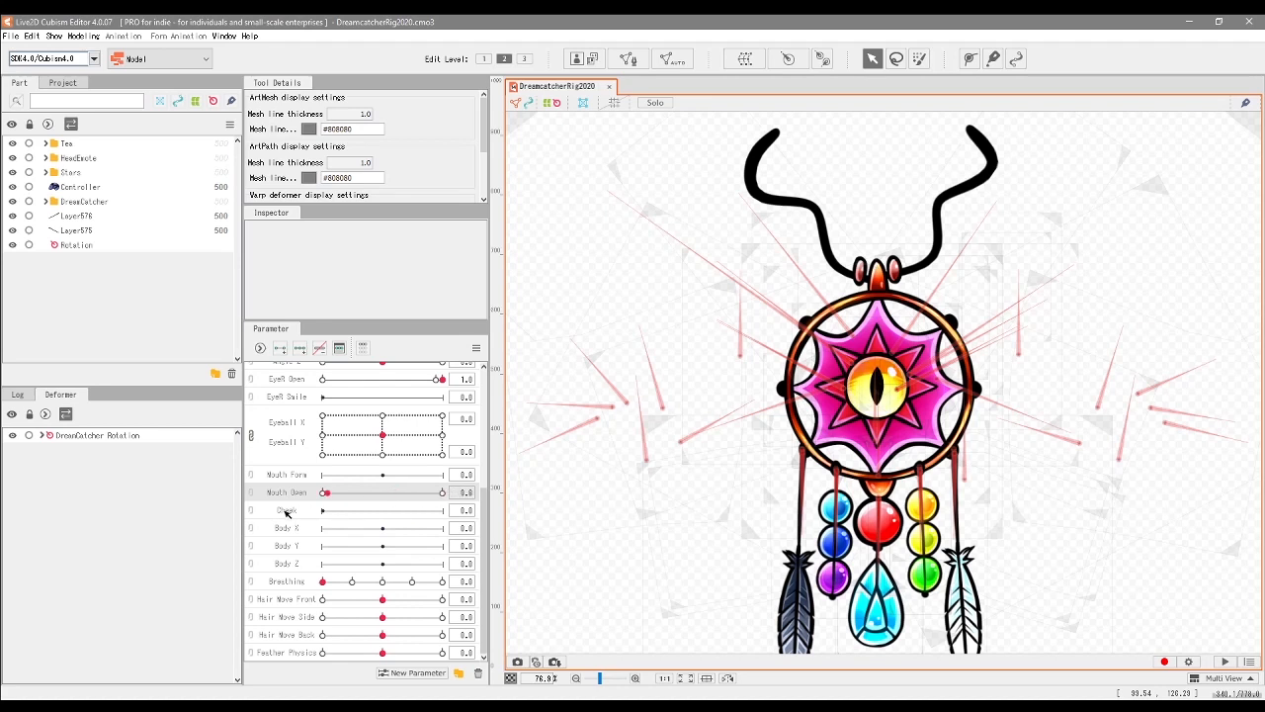
drag(324, 492, 371, 493)
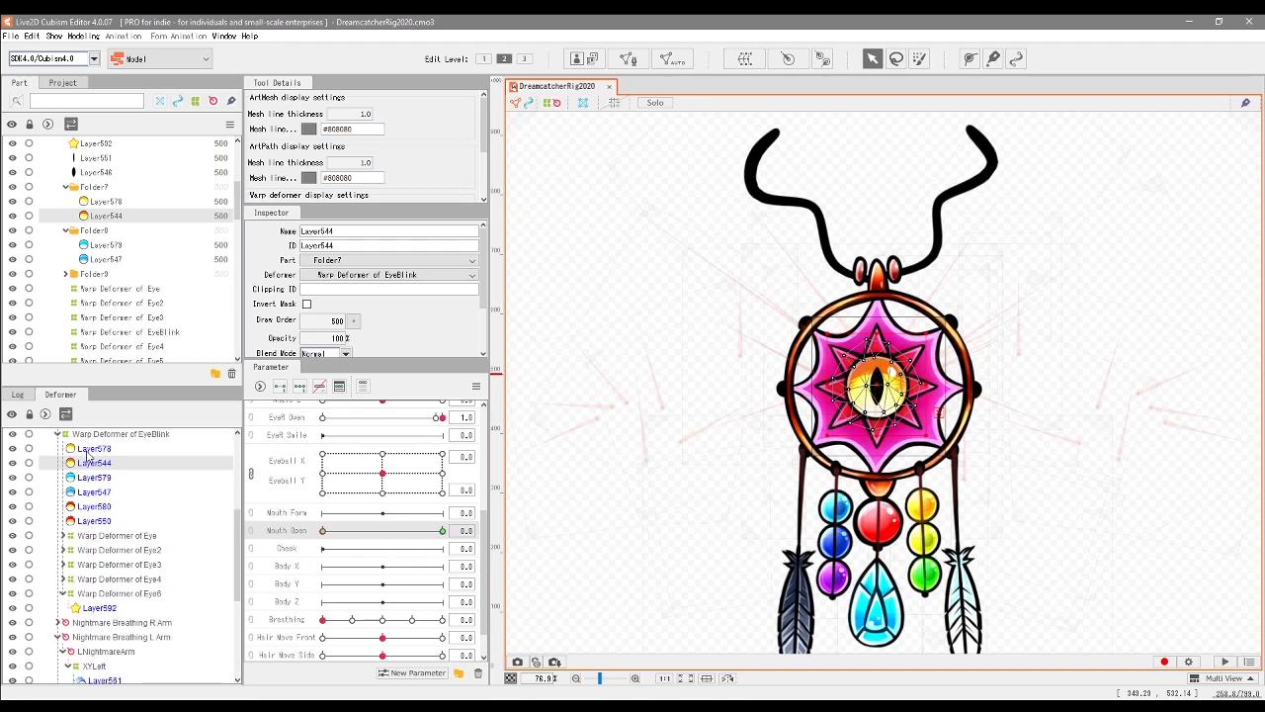
Step: Select glow layer Layer578 and move Mouth Open to preview its opacity fading in
click(94, 447)
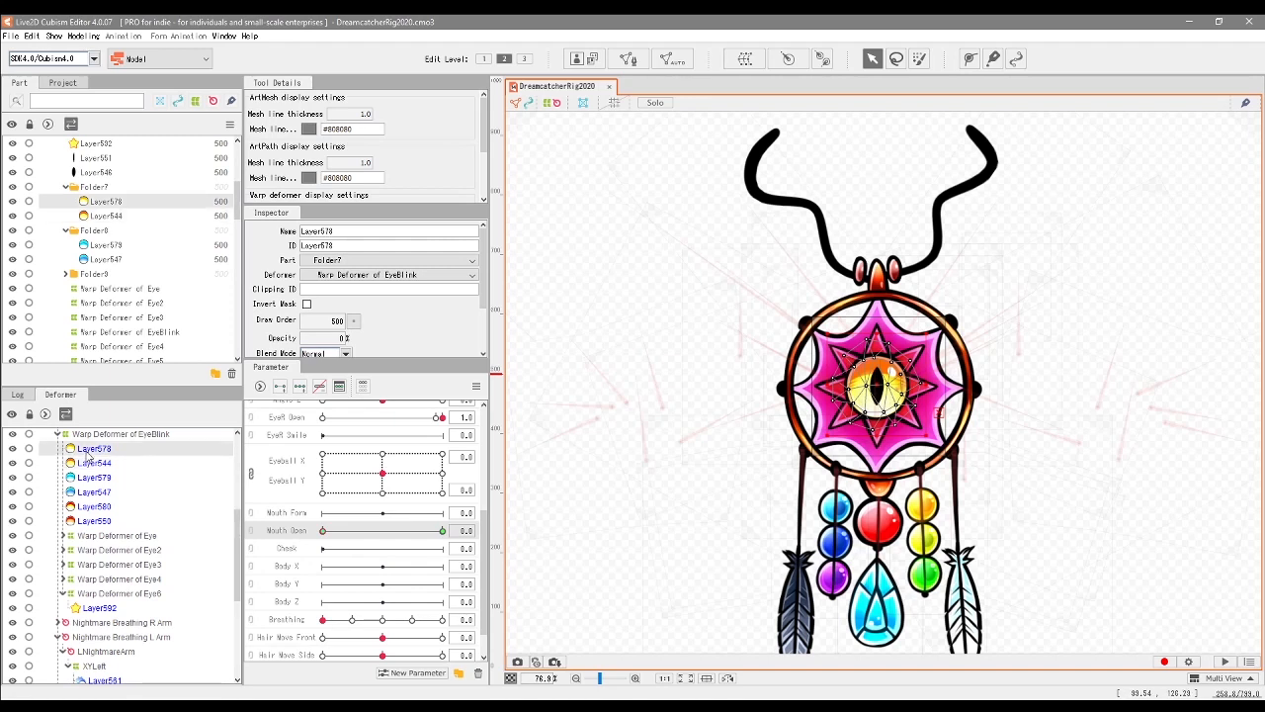
mouse_move(314, 533)
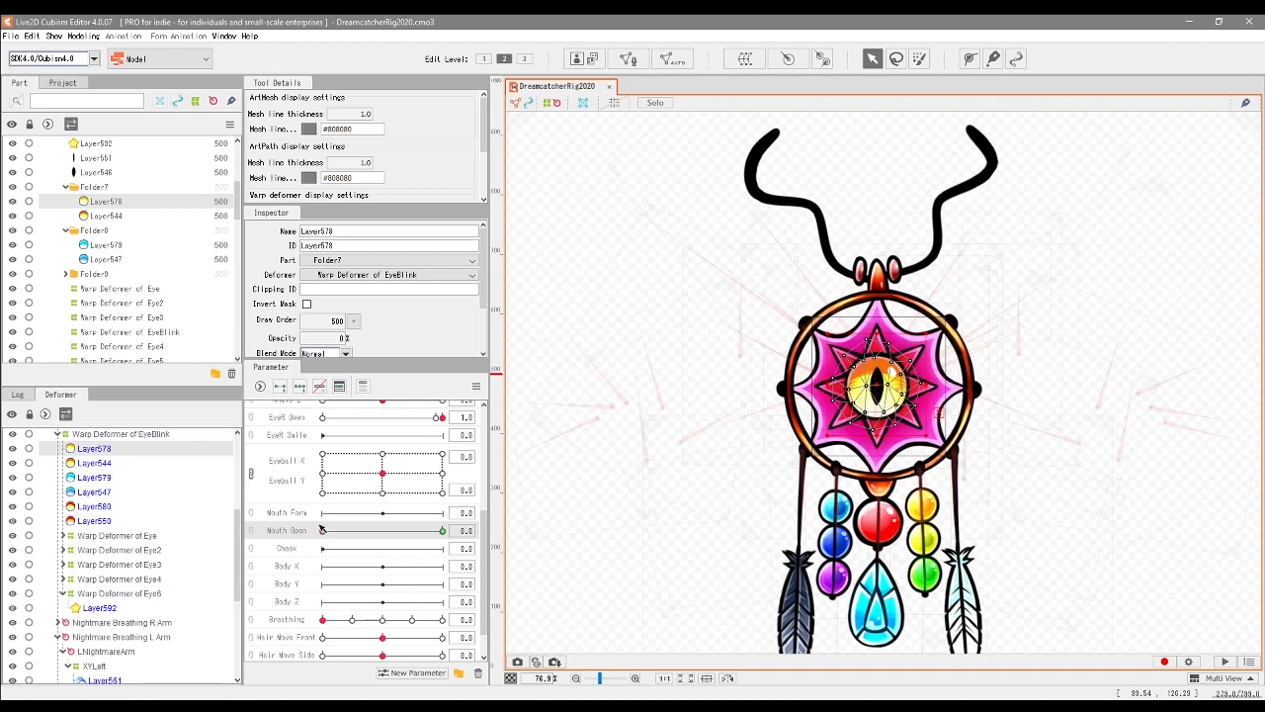
mouse_move(336, 526)
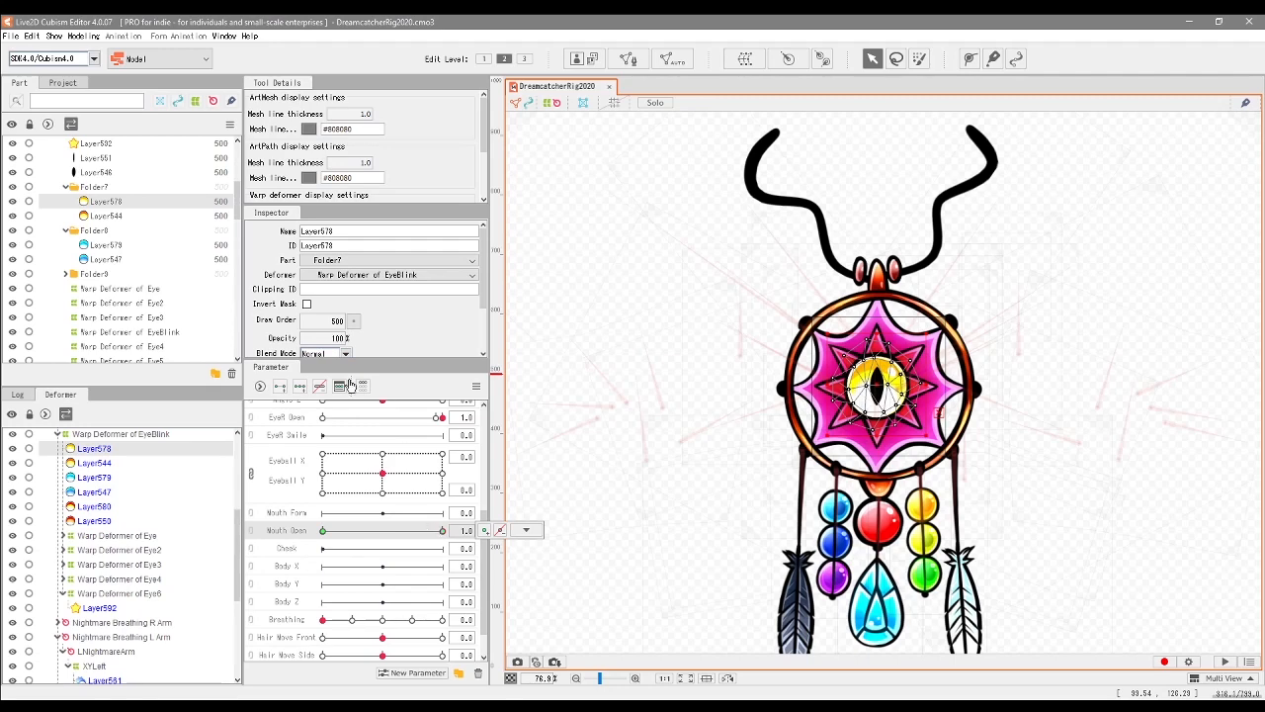
drag(447, 530, 386, 530)
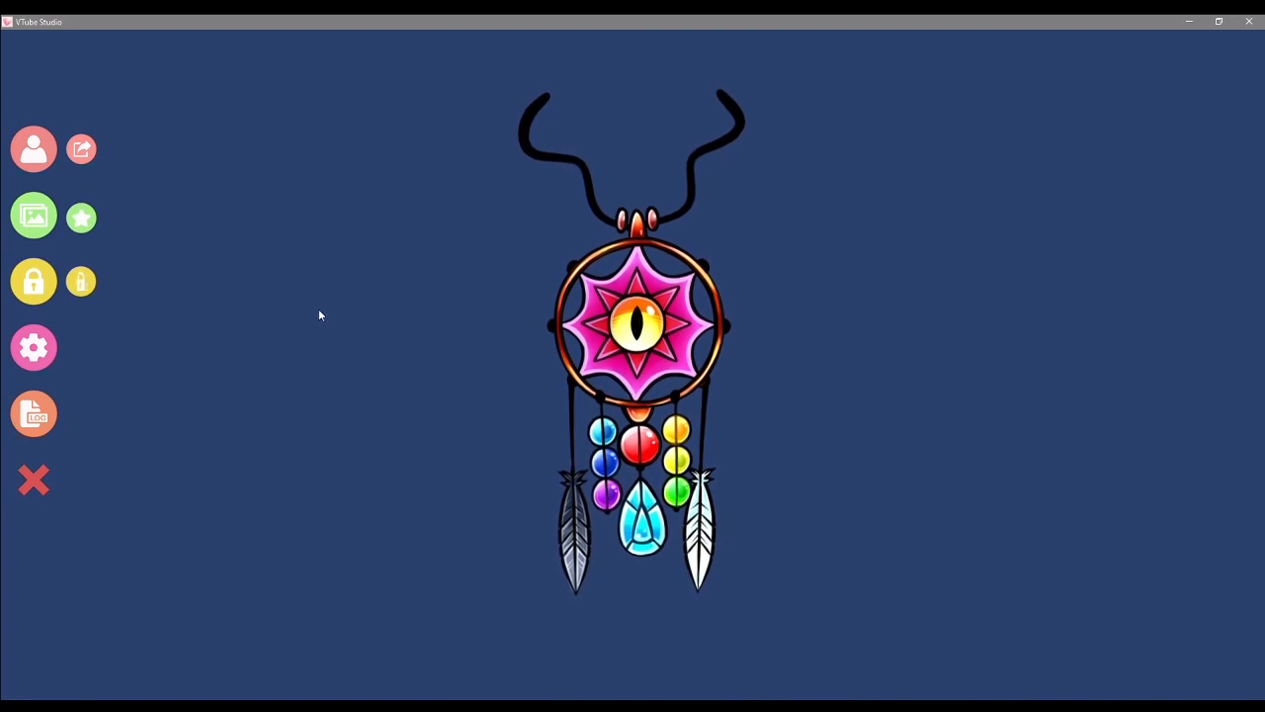
Step: Reveal the side menu and open Model Settings for DreamcatcherRig2020
click(81, 281)
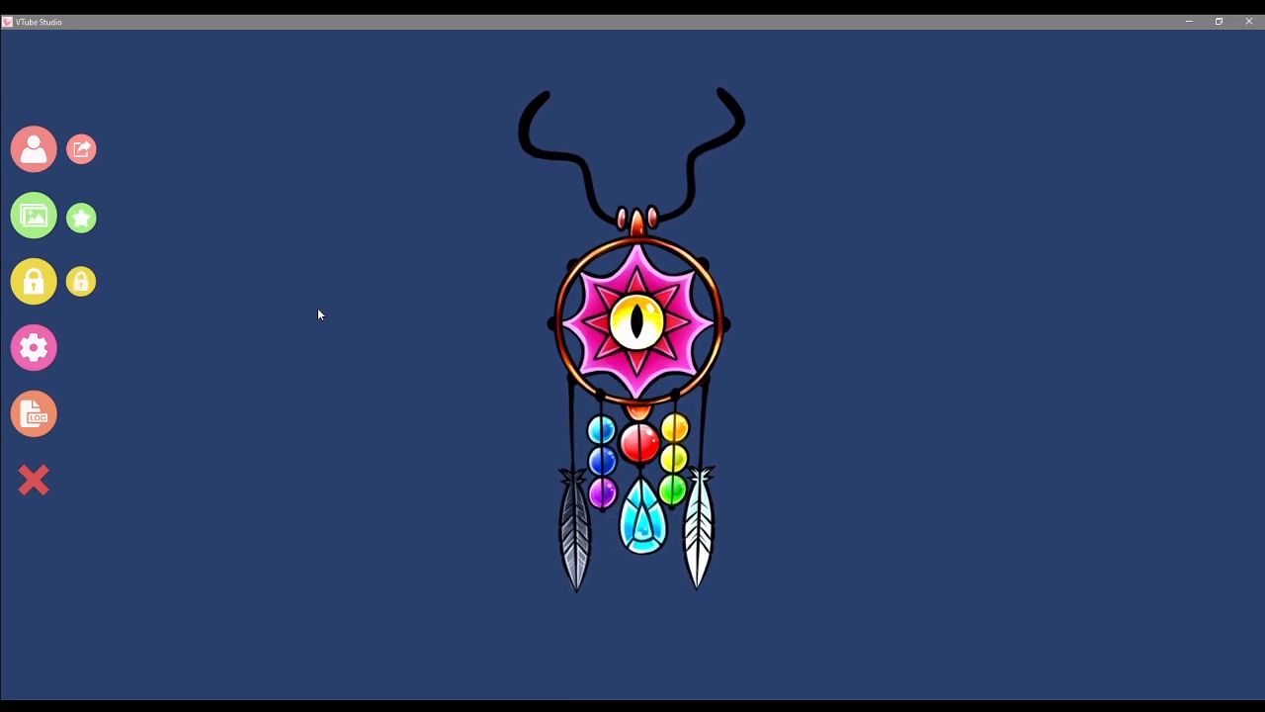
click(81, 281)
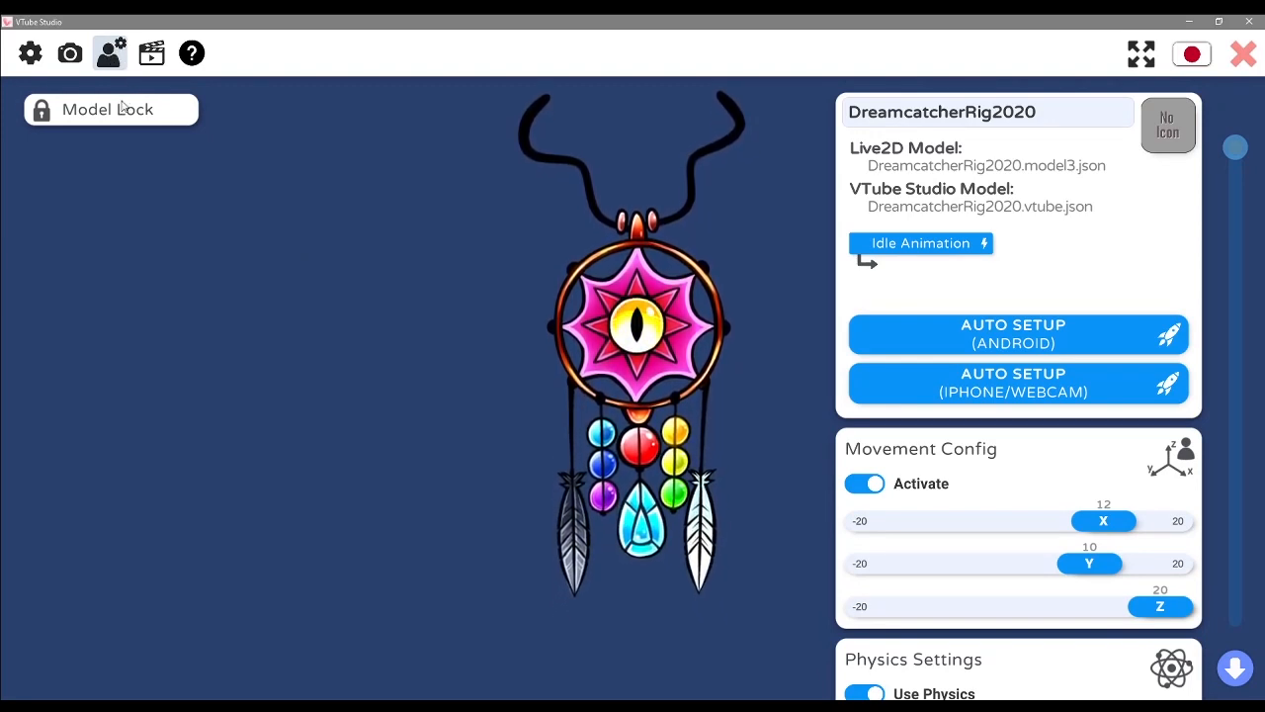
scroll(down, 3)
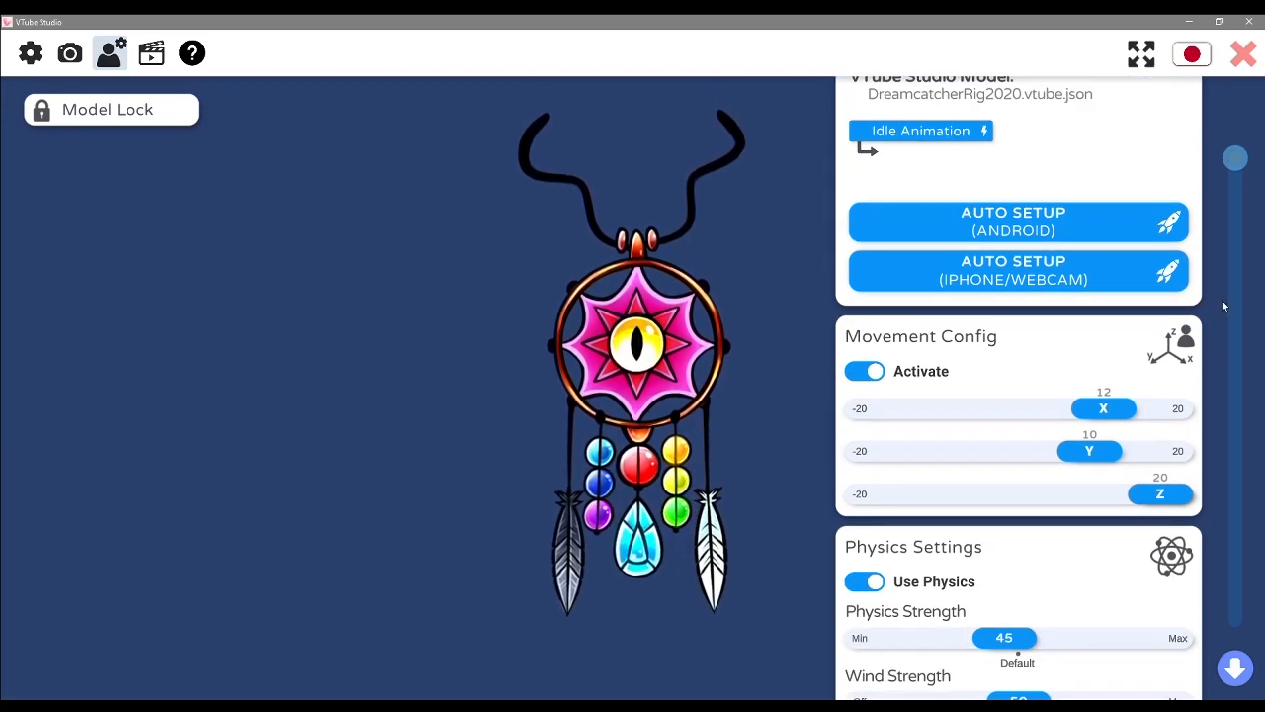
scroll(down, 3)
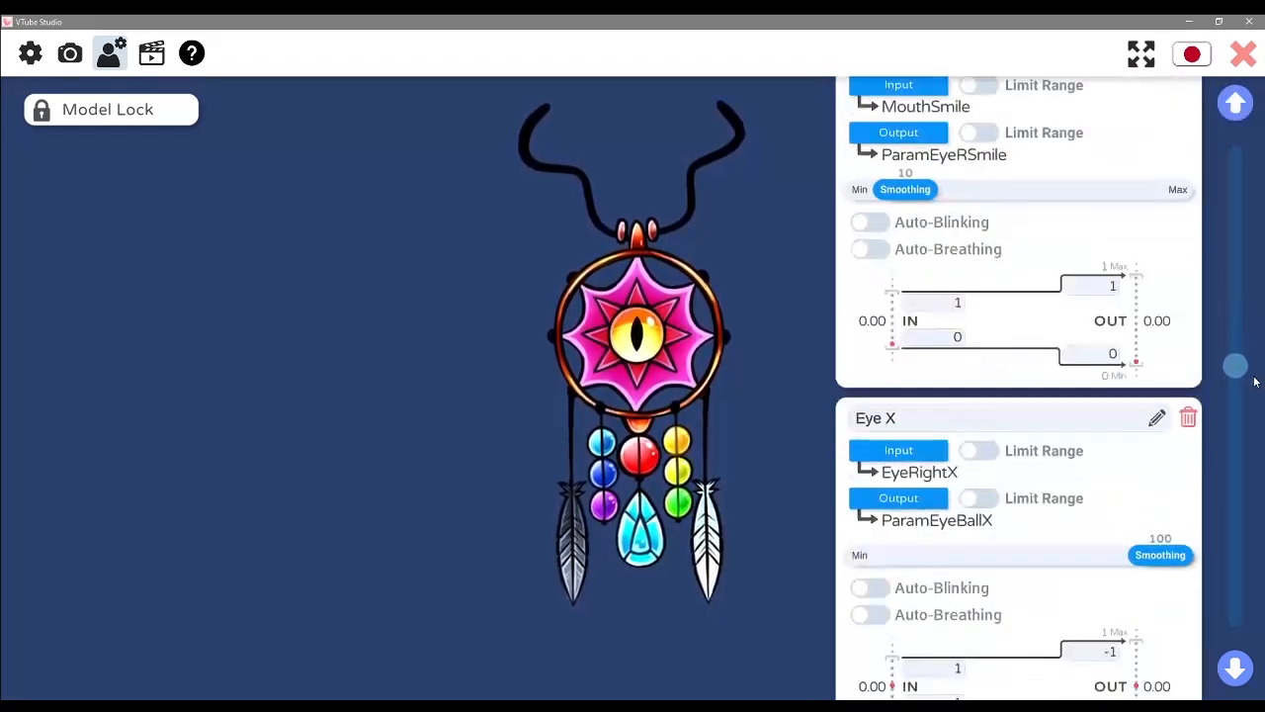
scroll(down, 3)
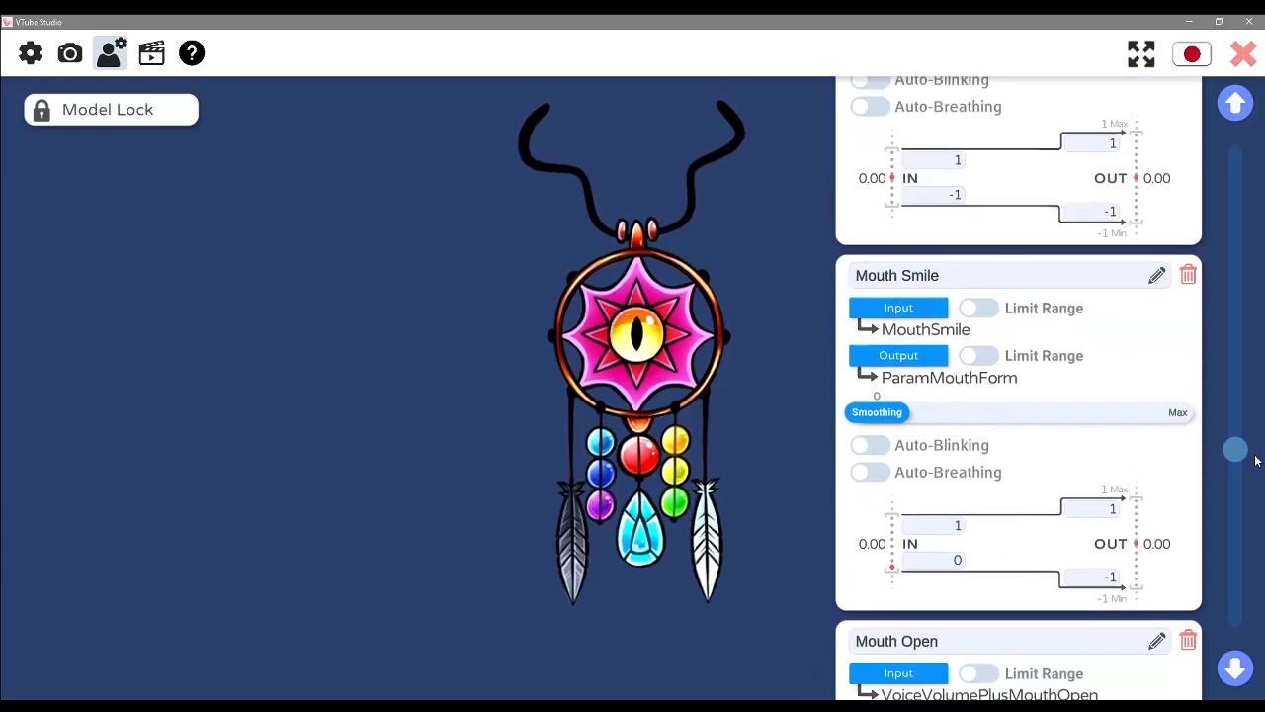
scroll(down, 3)
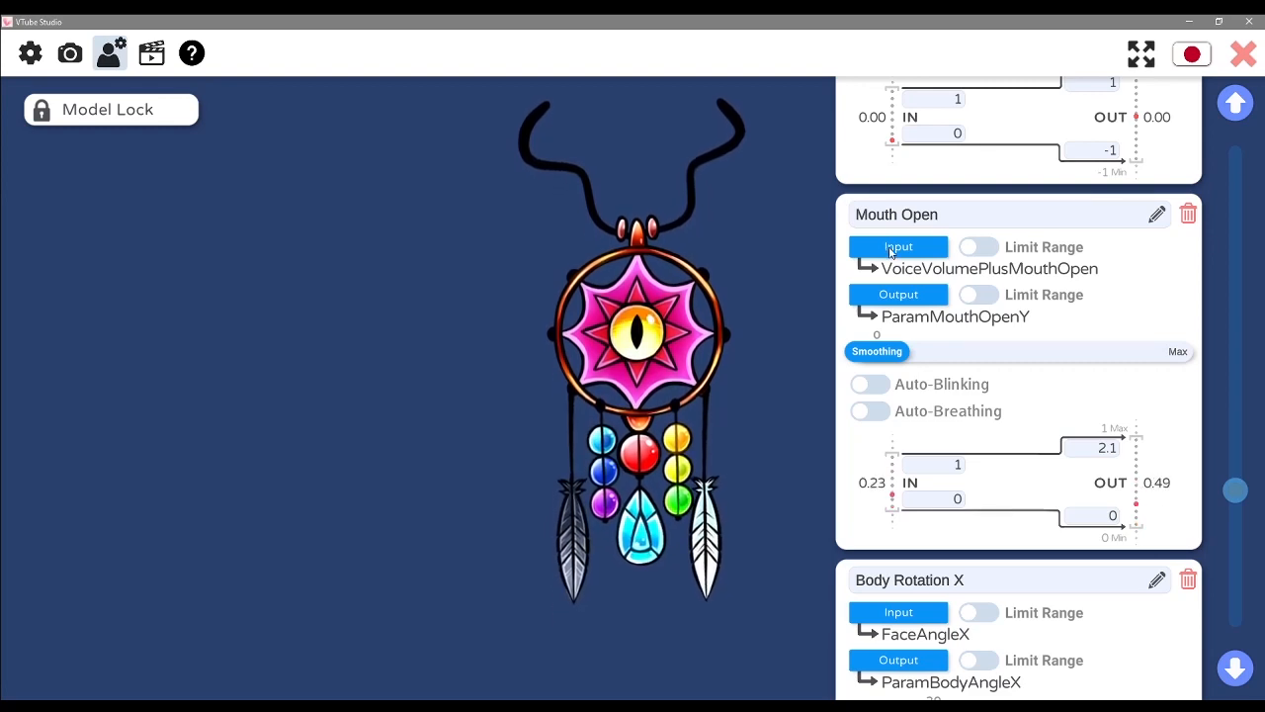
click(898, 245)
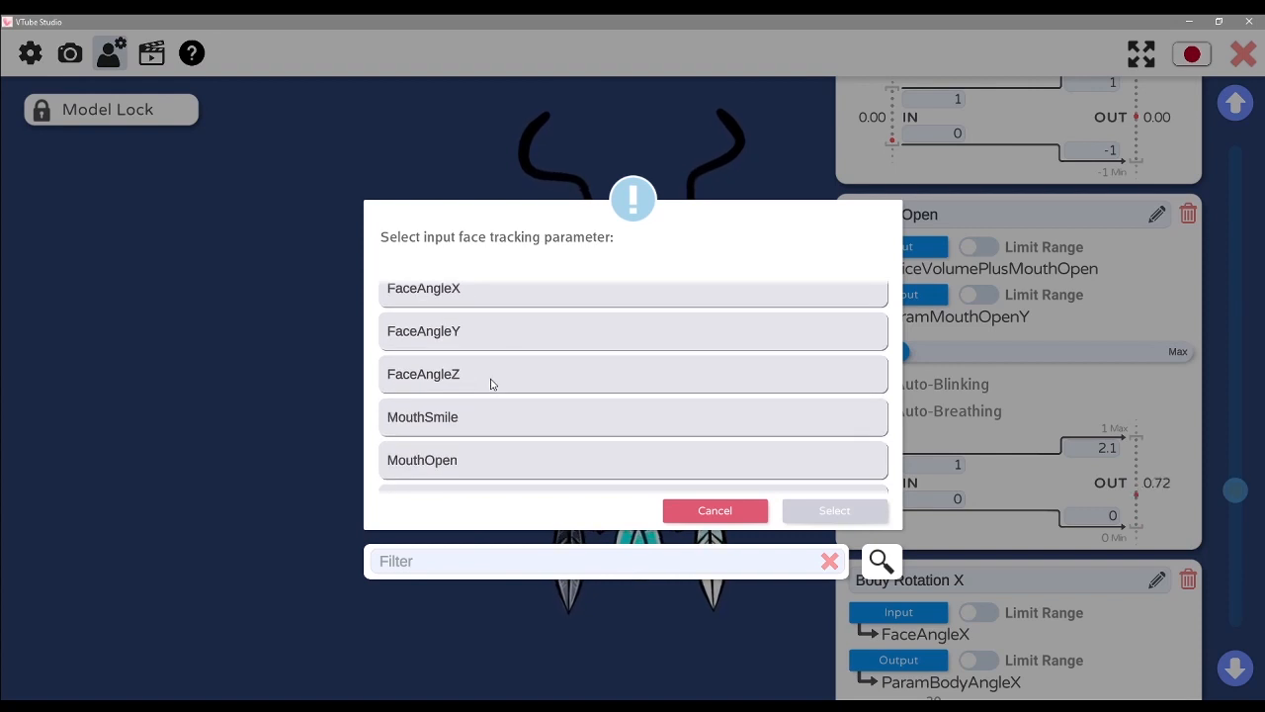
scroll(down, 3)
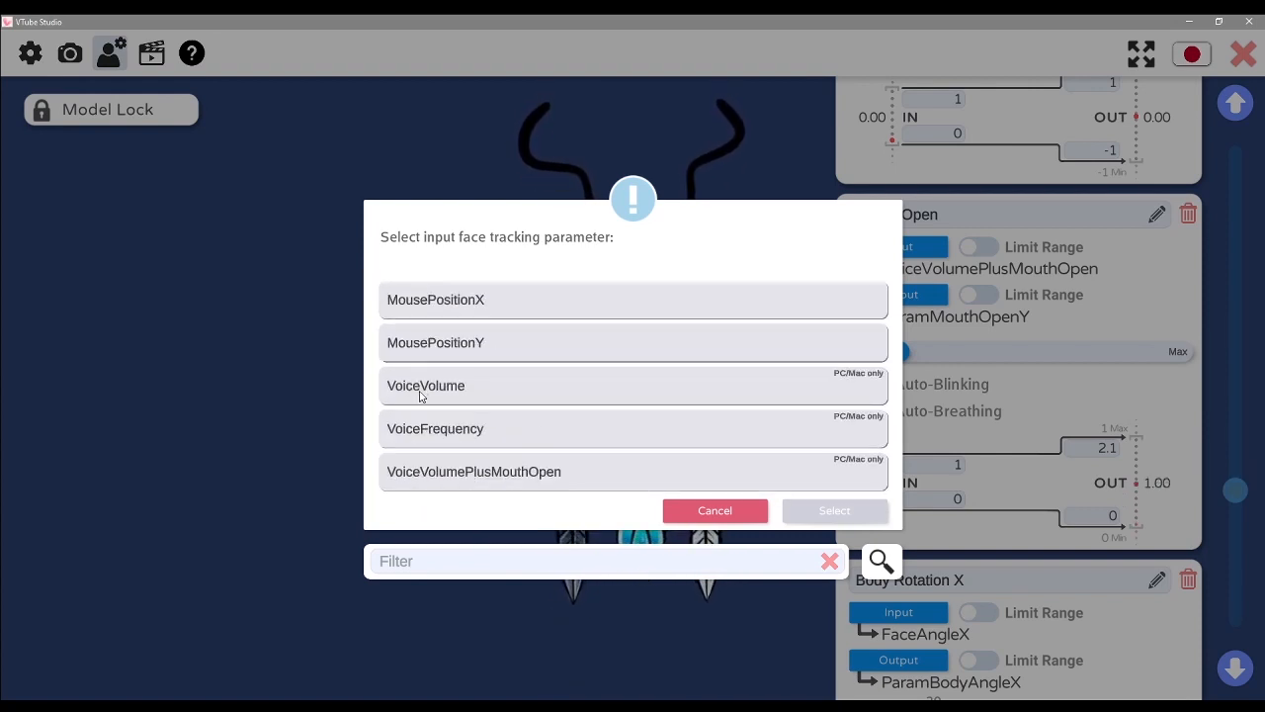
mouse_move(538, 391)
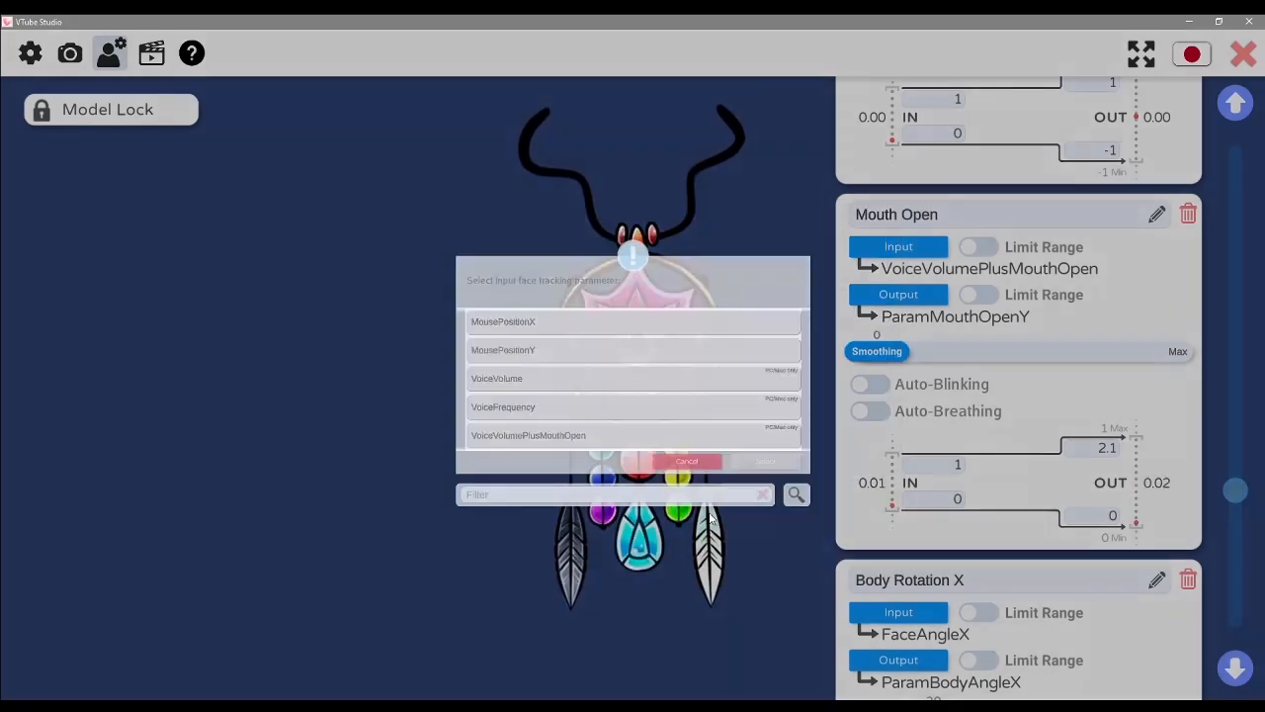
click(686, 463)
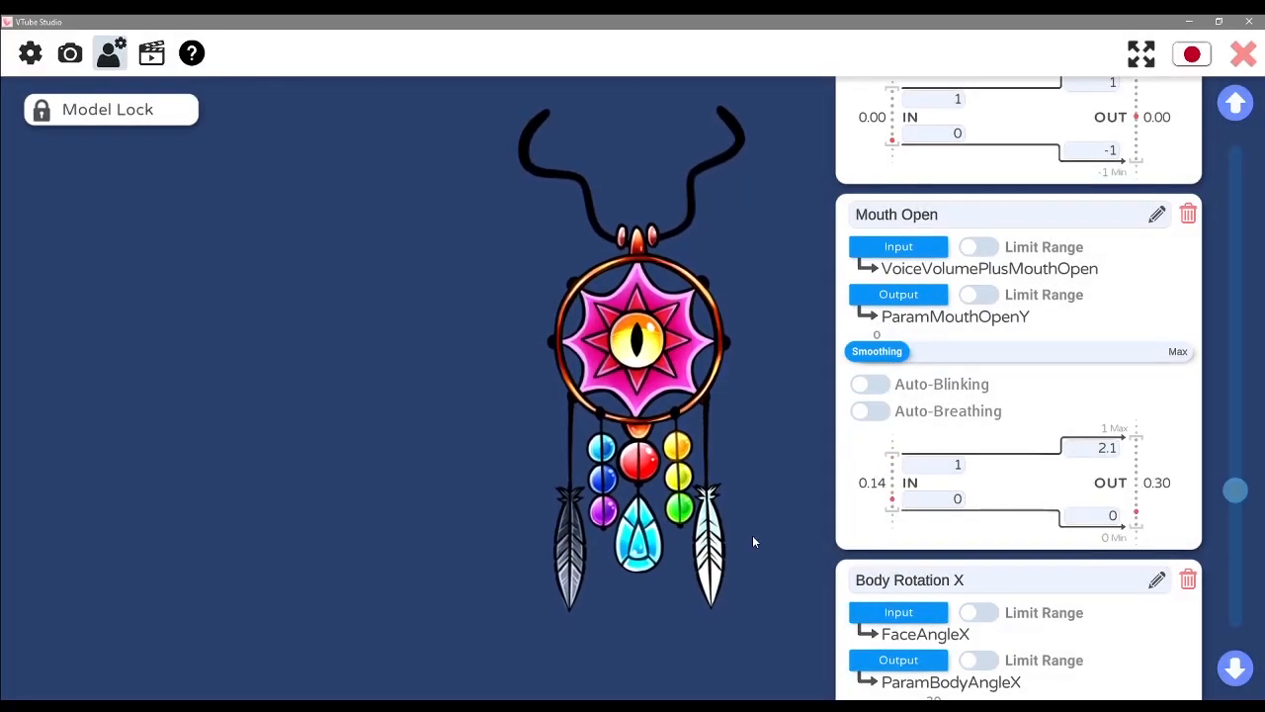